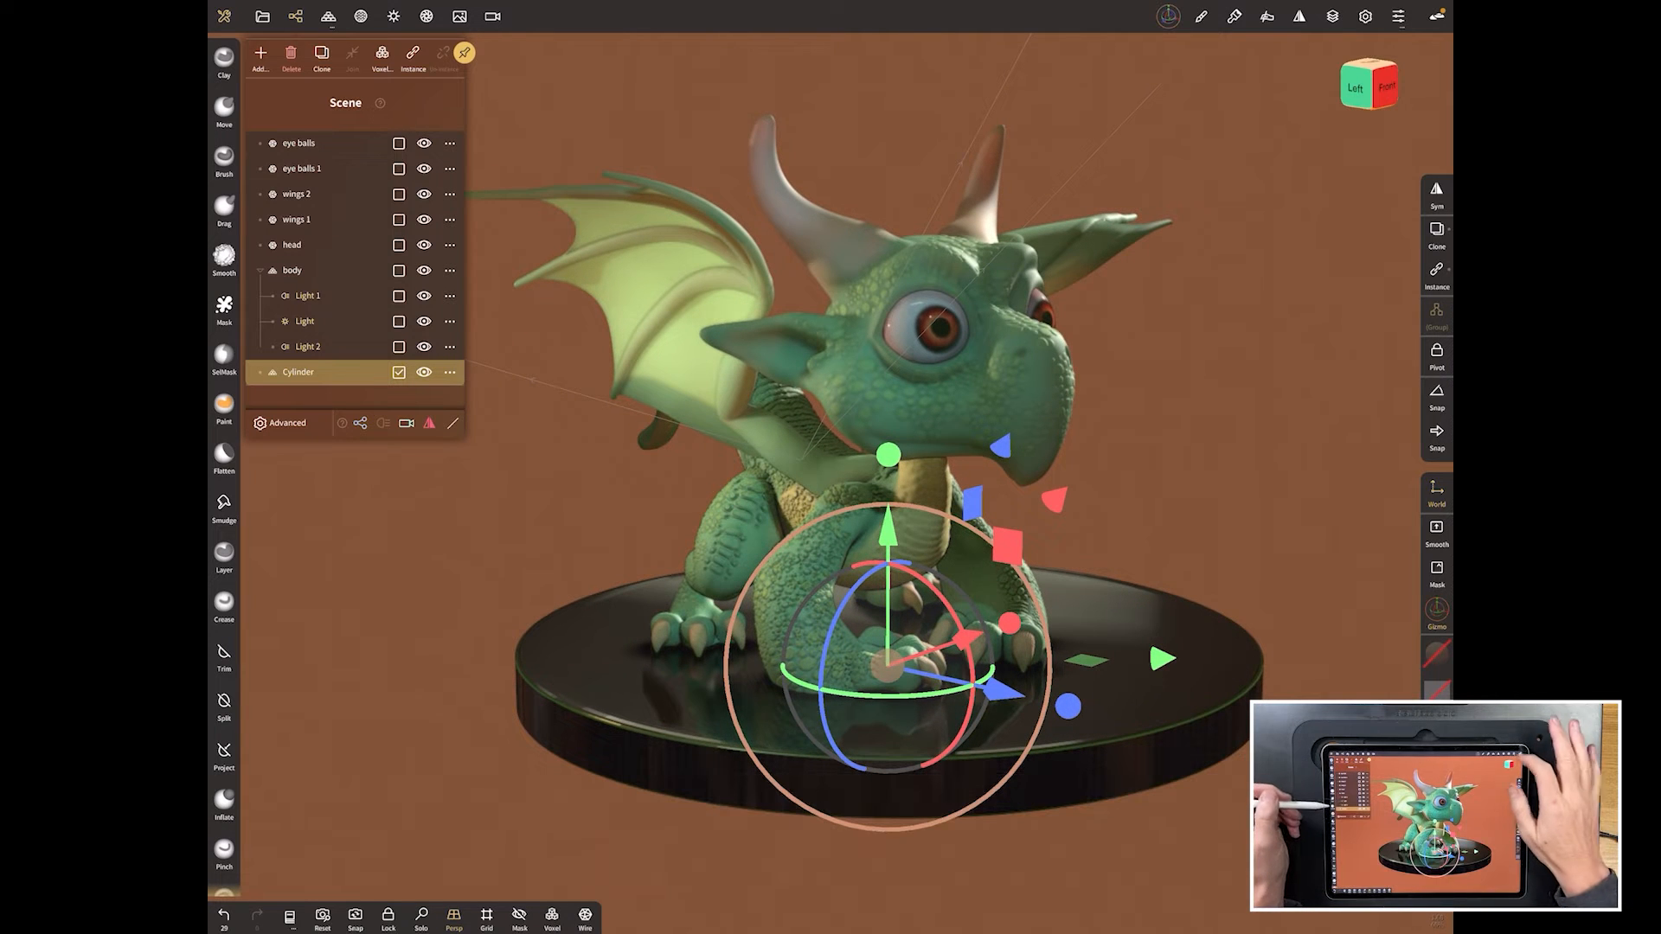
Step: Raise the Overall scale in Settings > Interface so panels and labels display larger
{"action": "left_click", "coordinate": [1395, 17]}
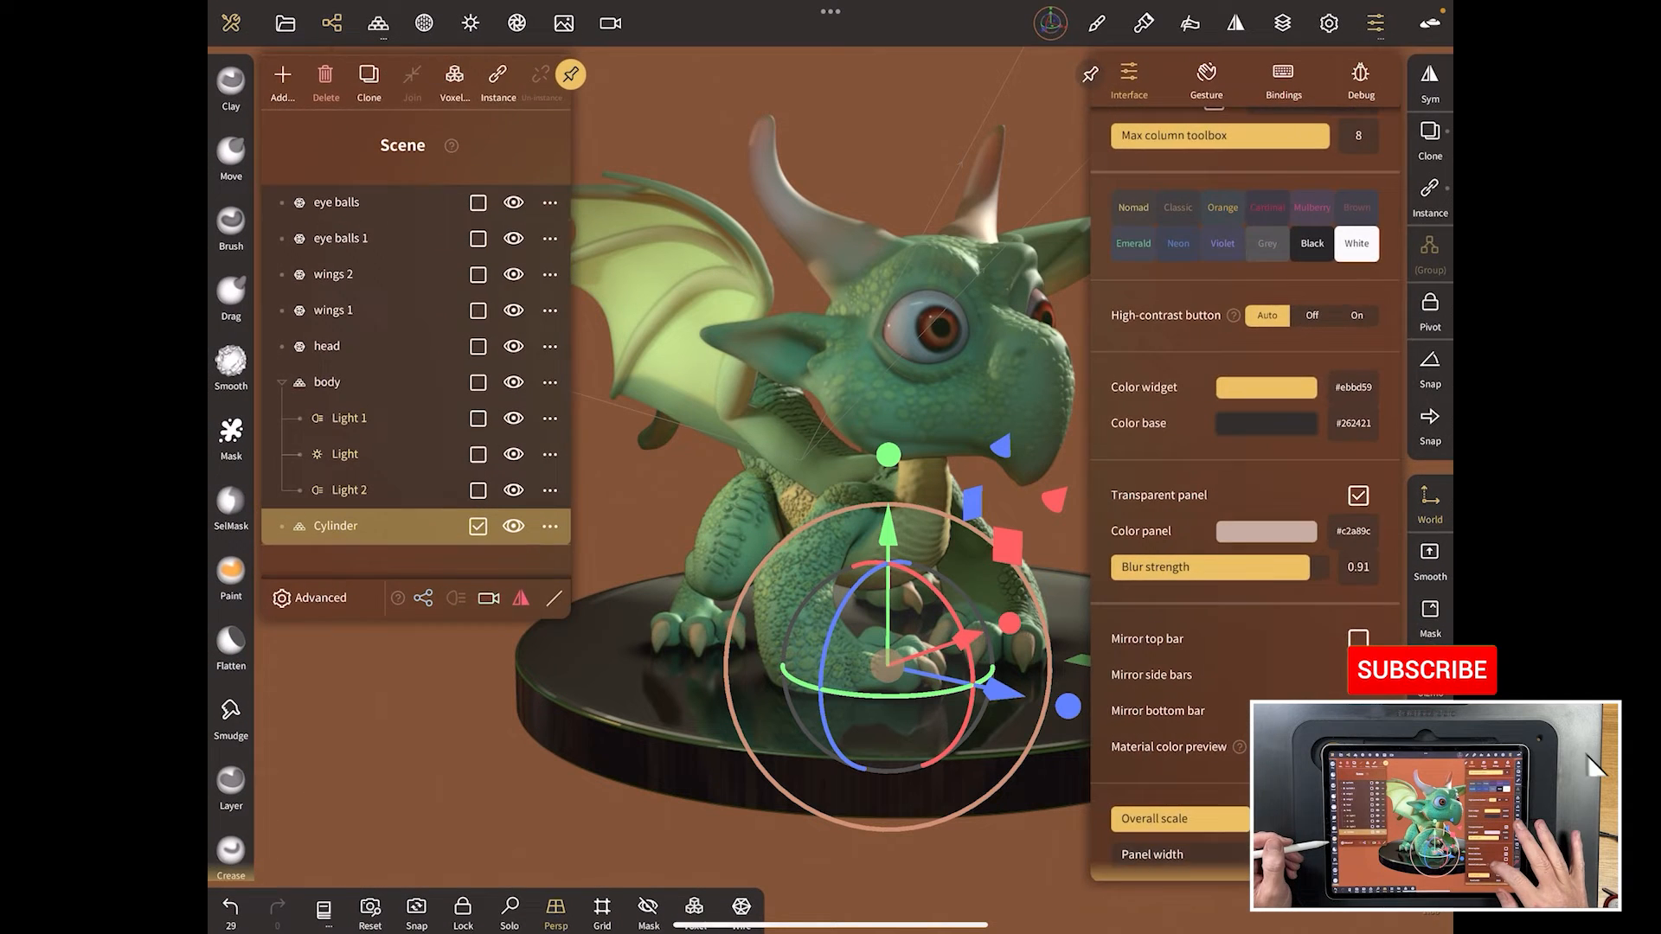
{"action": "left_click", "coordinate": [1422, 669]}
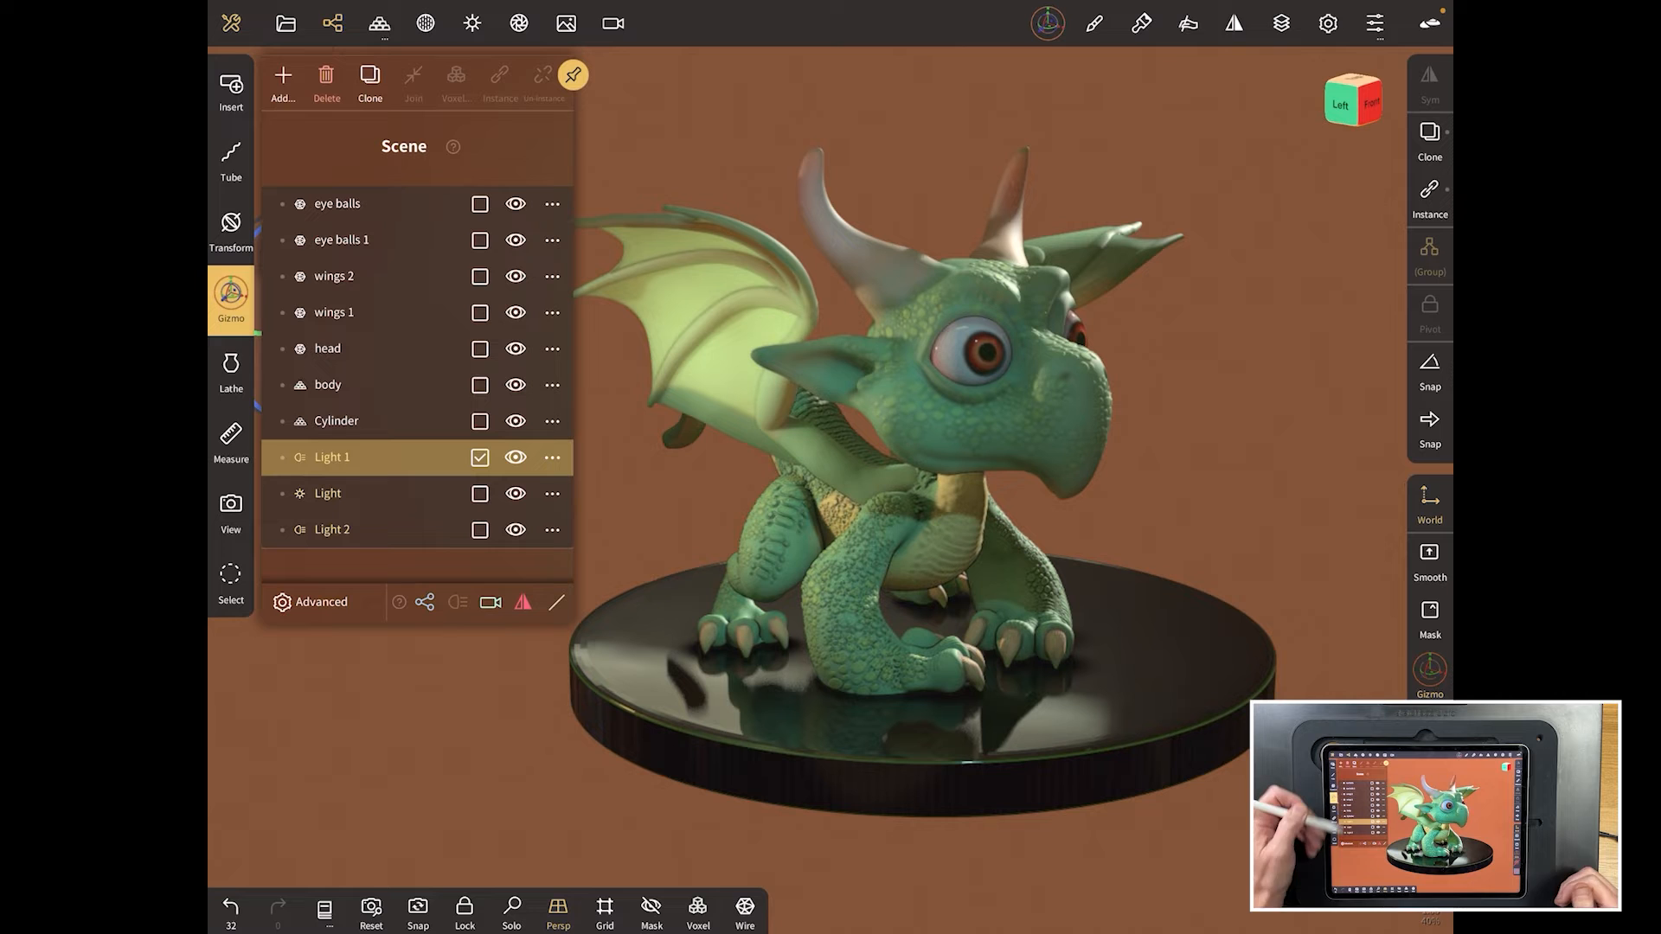
Step: Drag the Cylinder entry in the Scene panel above Light 1
{"action": "left_click", "coordinate": [336, 420]}
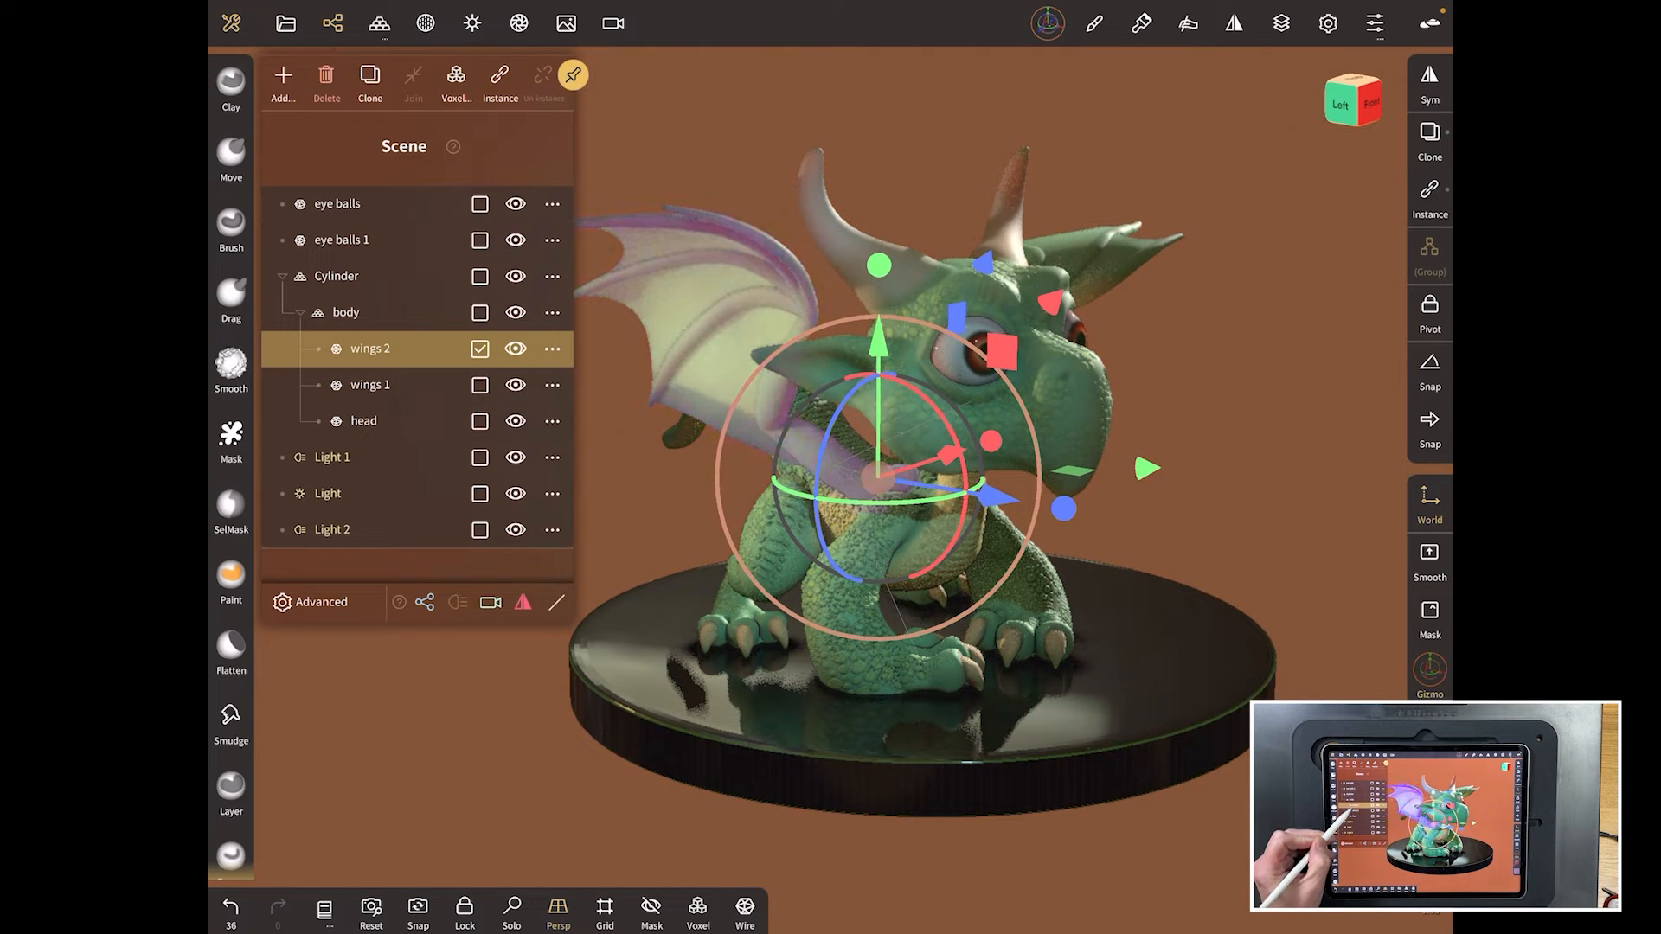
Step: Parent body under Cylinder and nest wings 2, wings 1 and head under body
{"action": "left_click", "coordinate": [370, 384]}
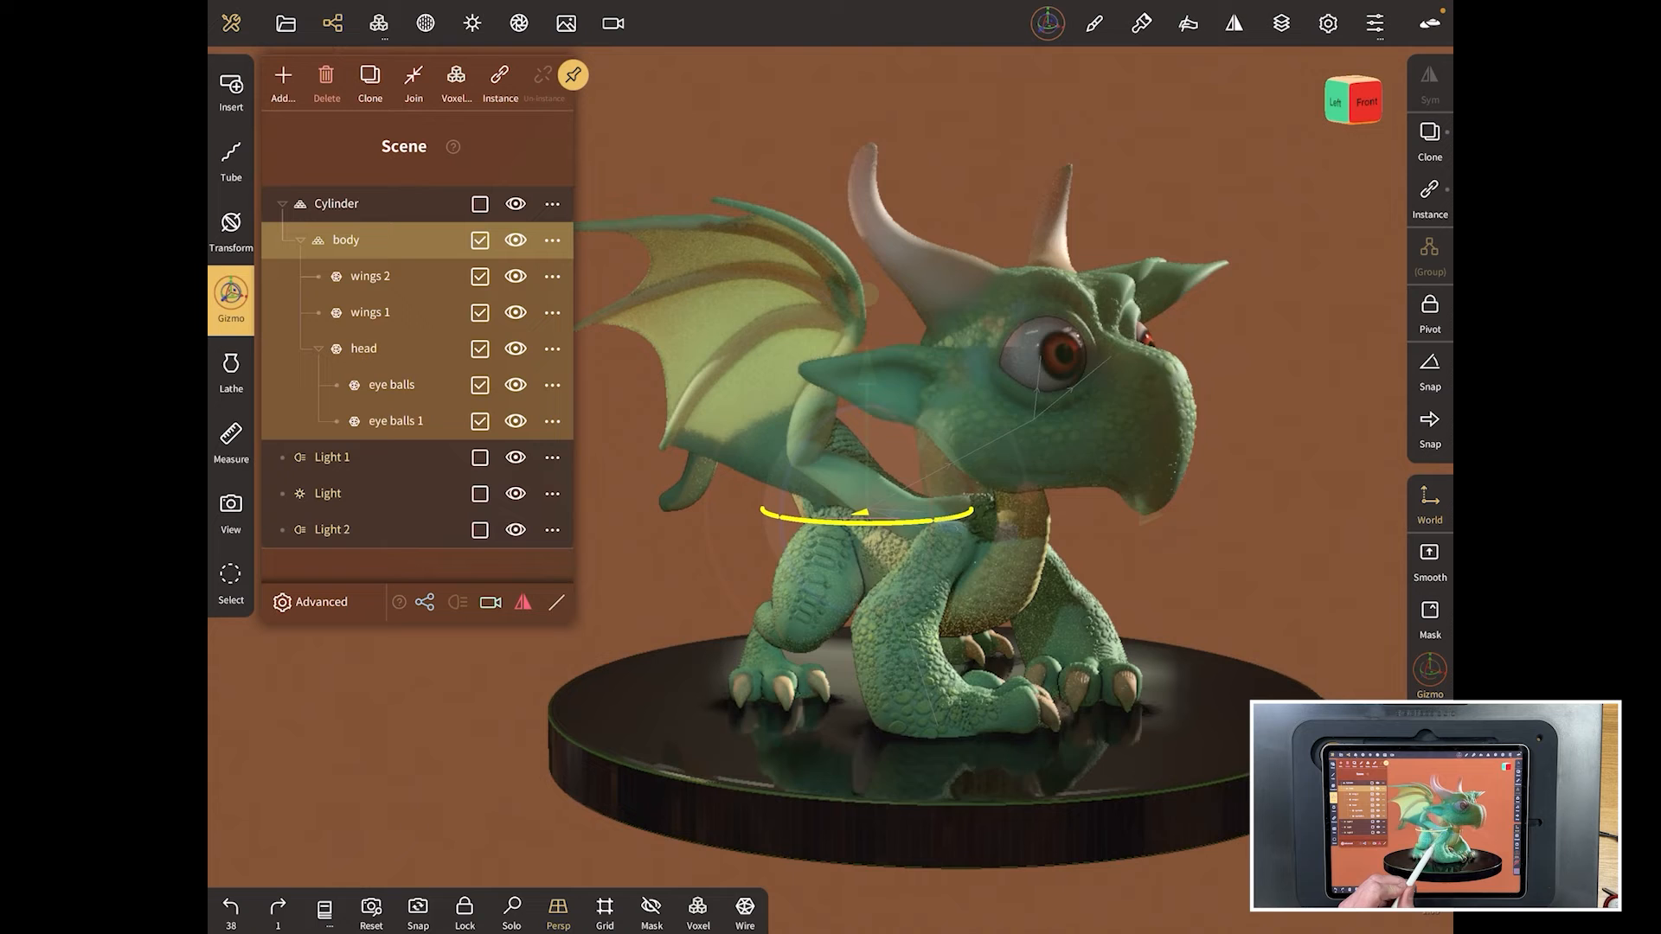
Step: Nest both eyeballs under head, then rotate the whole dragon on the Gizmo's Y ring
{"action": "left_click", "coordinate": [370, 275]}
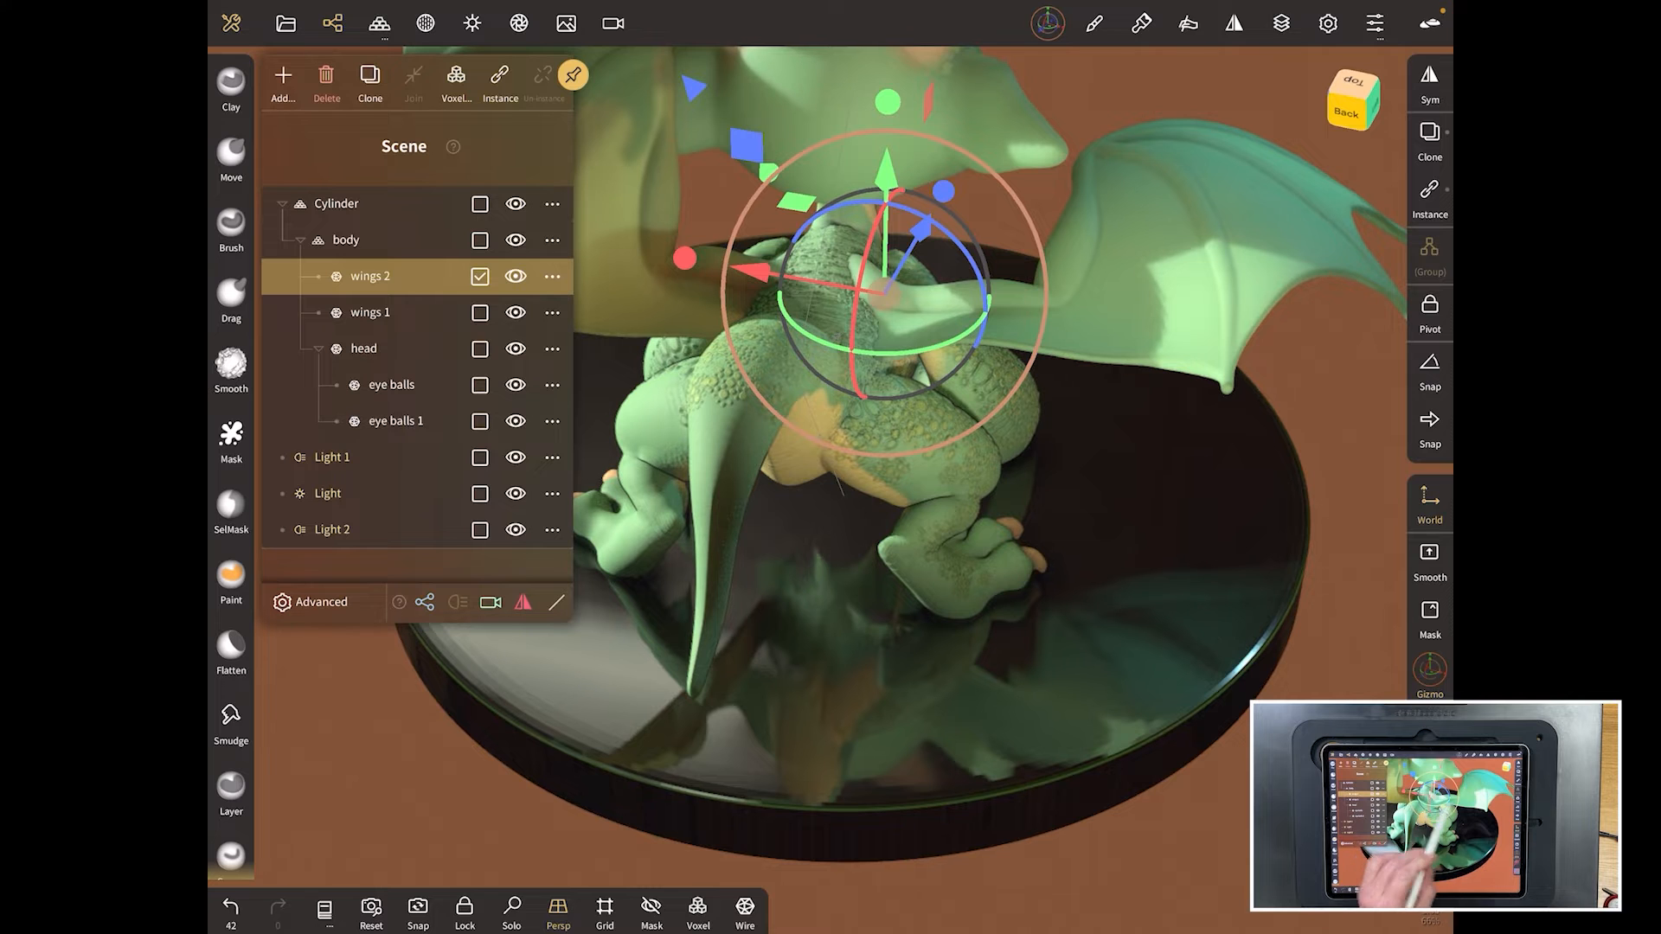
Step: Rotate wings 2 into a spread pose with the gizmo, then select wings 1 for posing
{"action": "left_click", "coordinate": [1430, 312]}
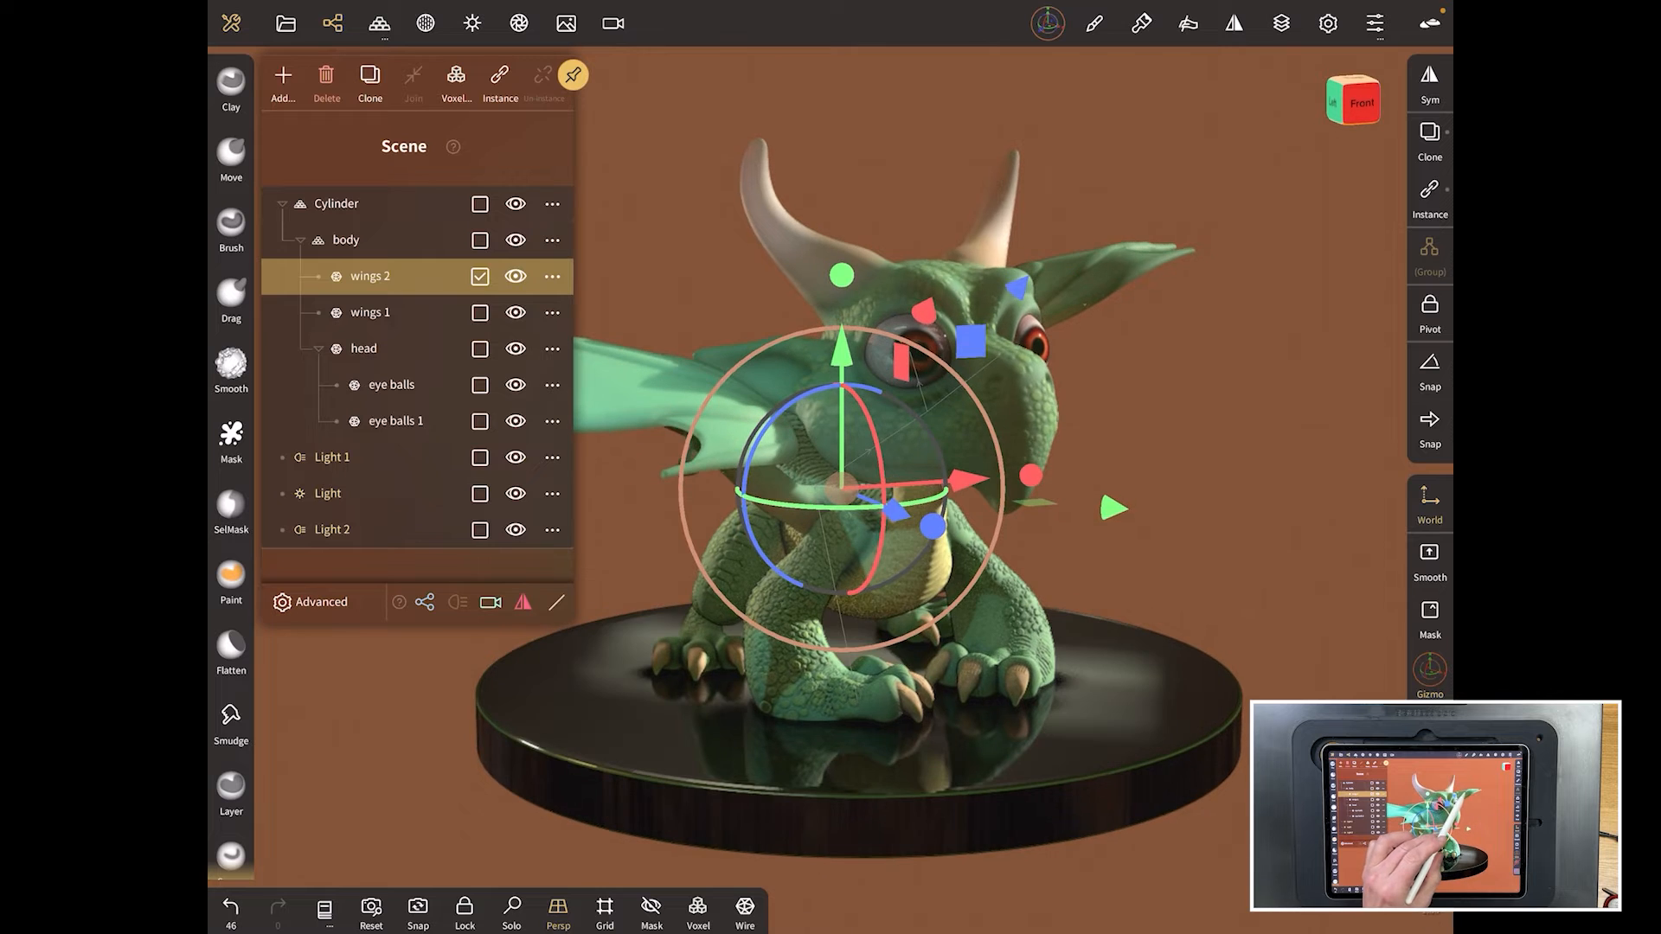
{"action": "left_click", "coordinate": [370, 311]}
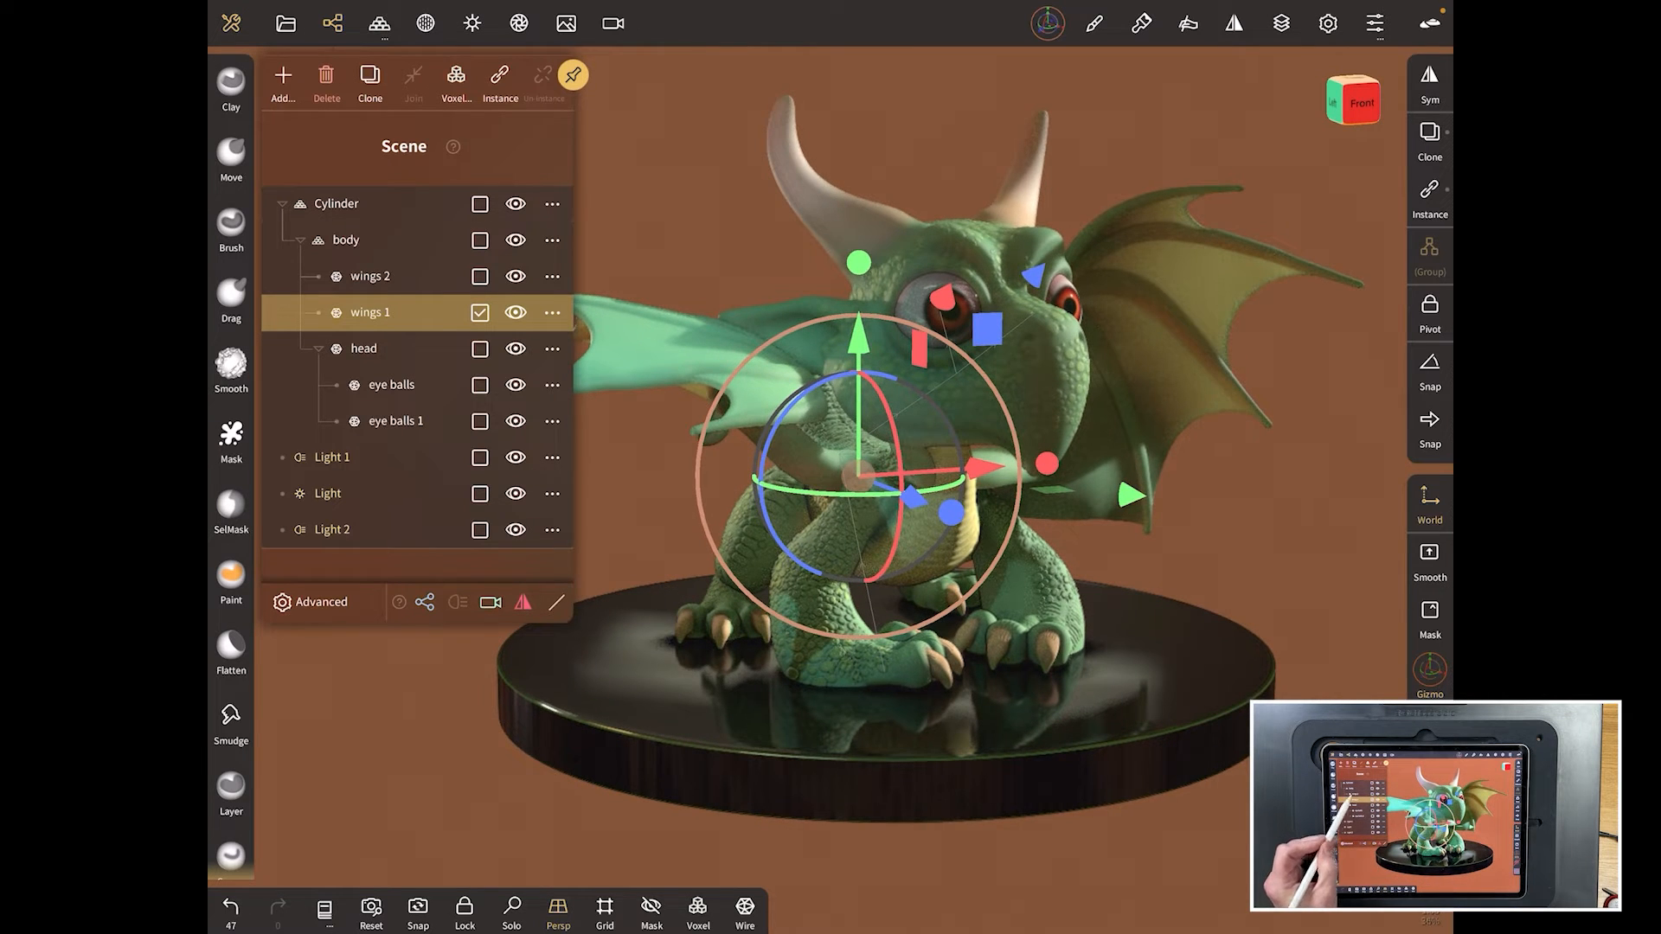
{"action": "left_click", "coordinate": [364, 349]}
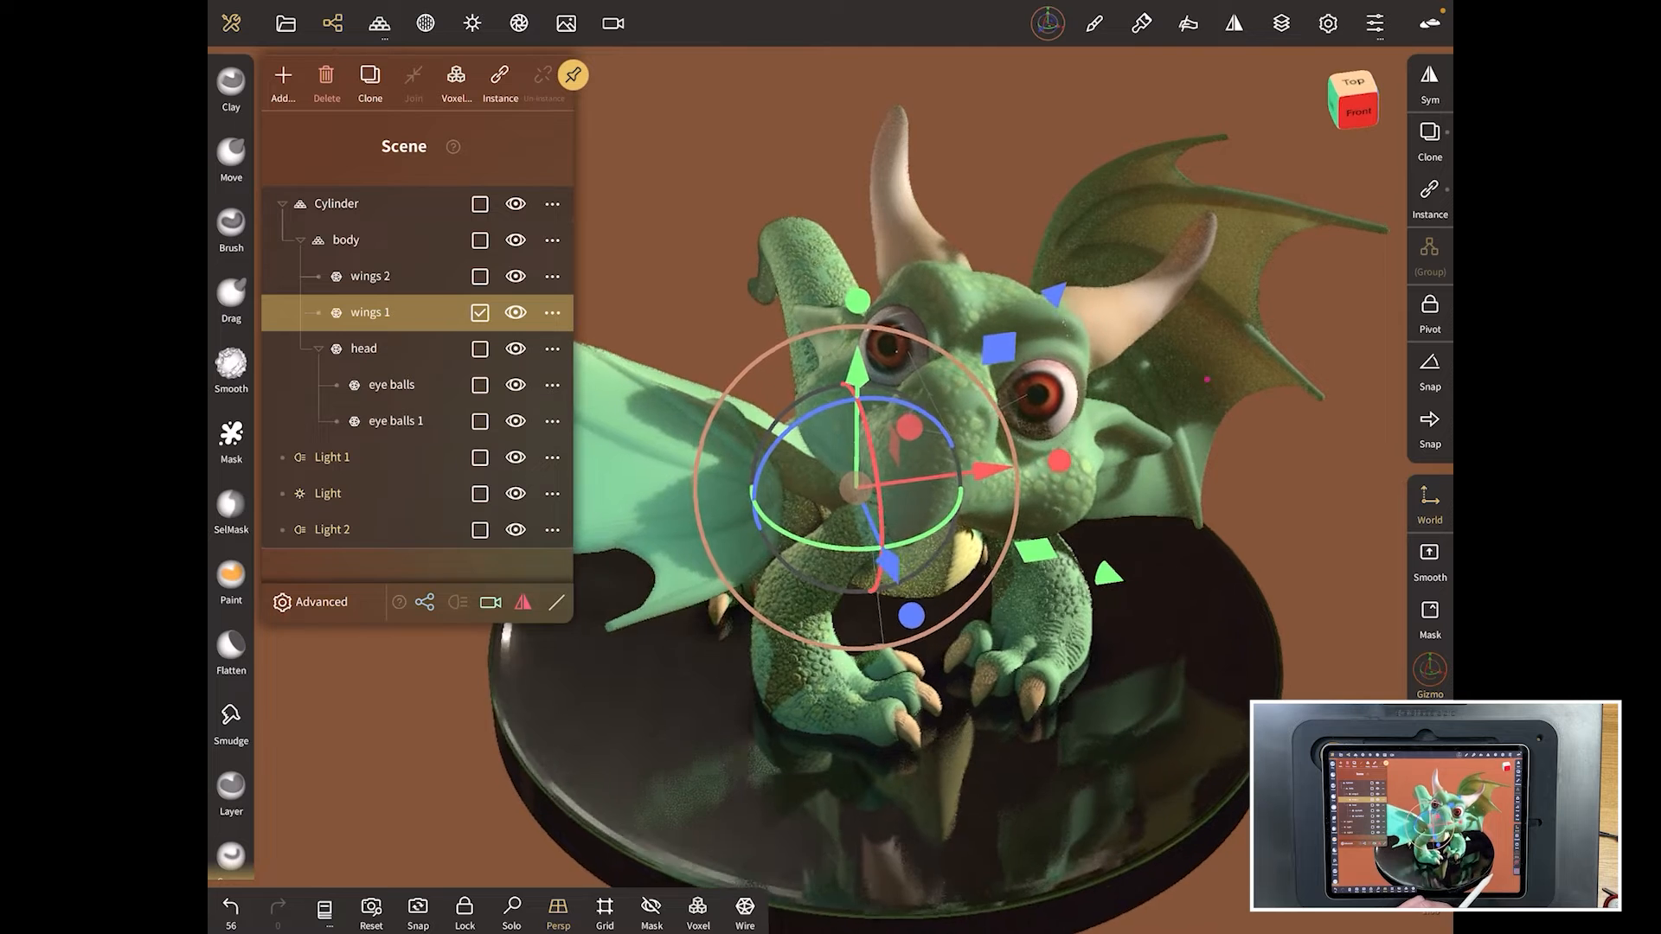
Step: Rotate eye balls 1 to re-aim the eyes, then select body for a new rotation
{"action": "left_click", "coordinate": [397, 420]}
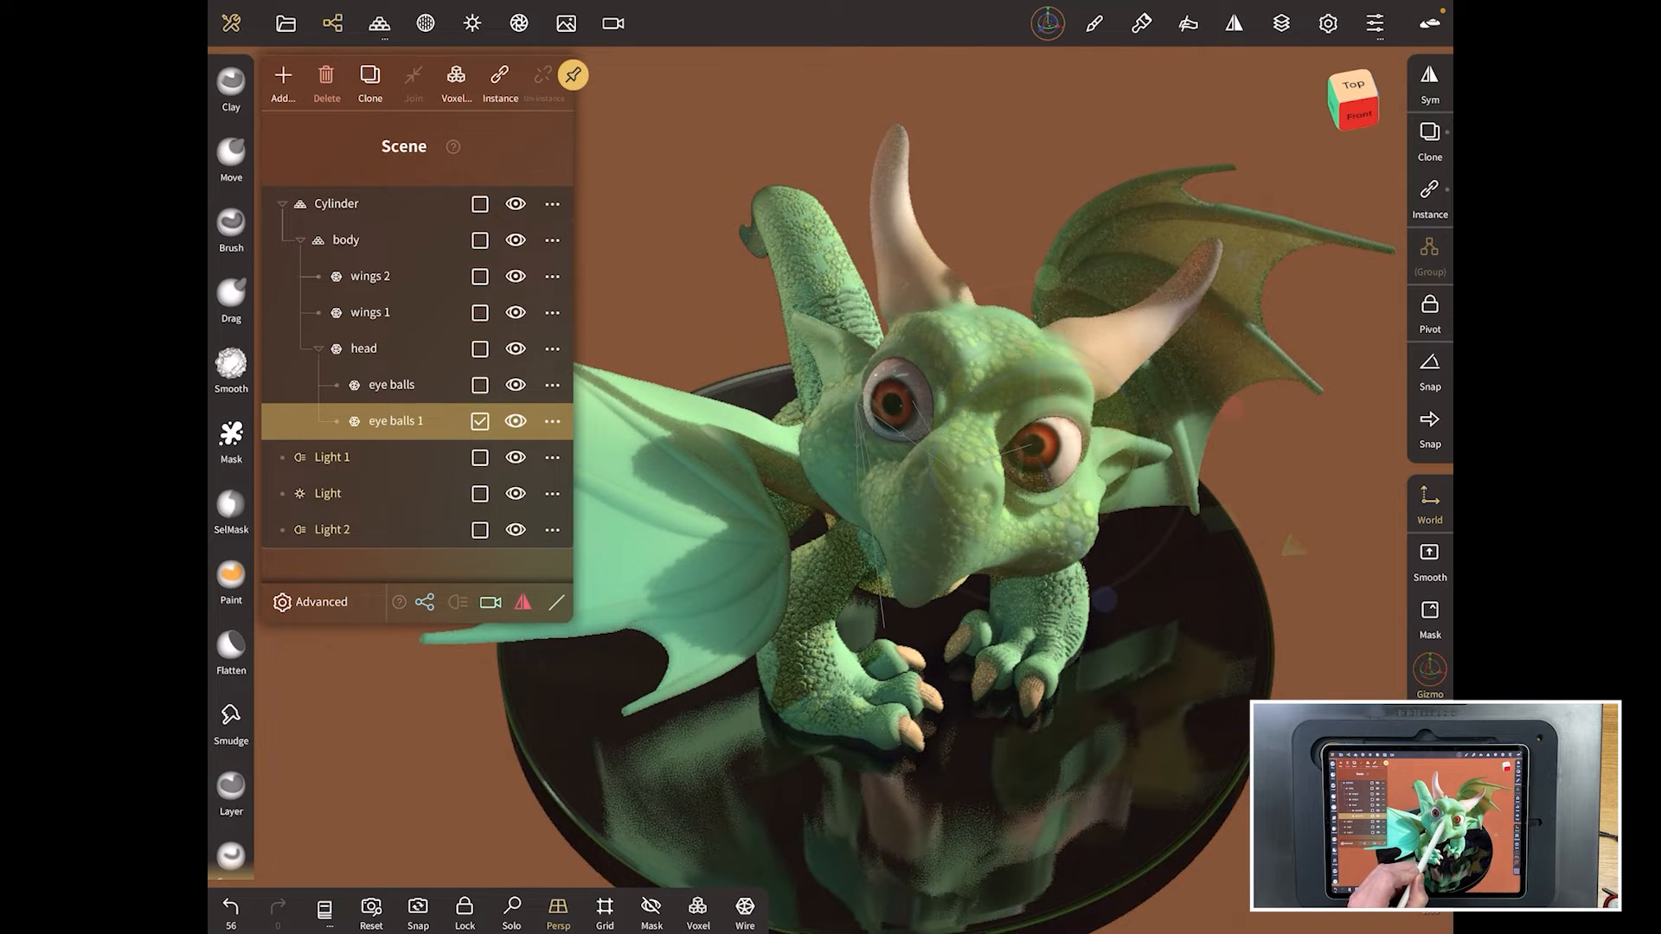
{"action": "left_click", "coordinate": [391, 385]}
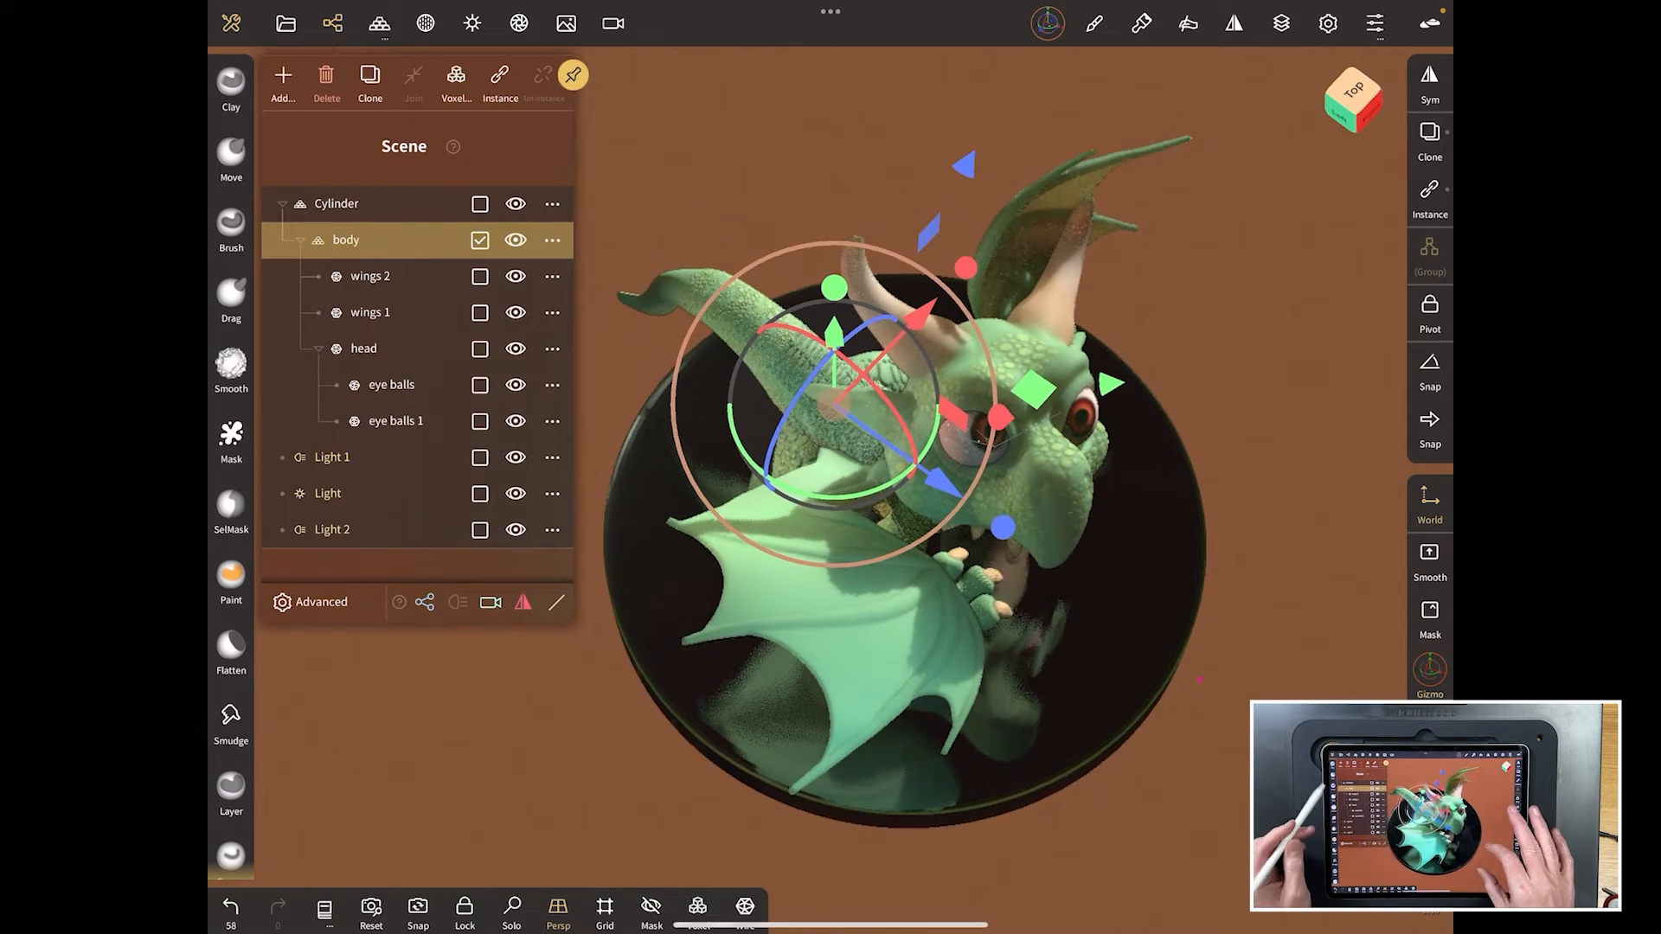
Step: Nudge the dragon's body shape with the Move tool, then select head in the Scene panel
{"action": "left_click", "coordinate": [230, 154]}
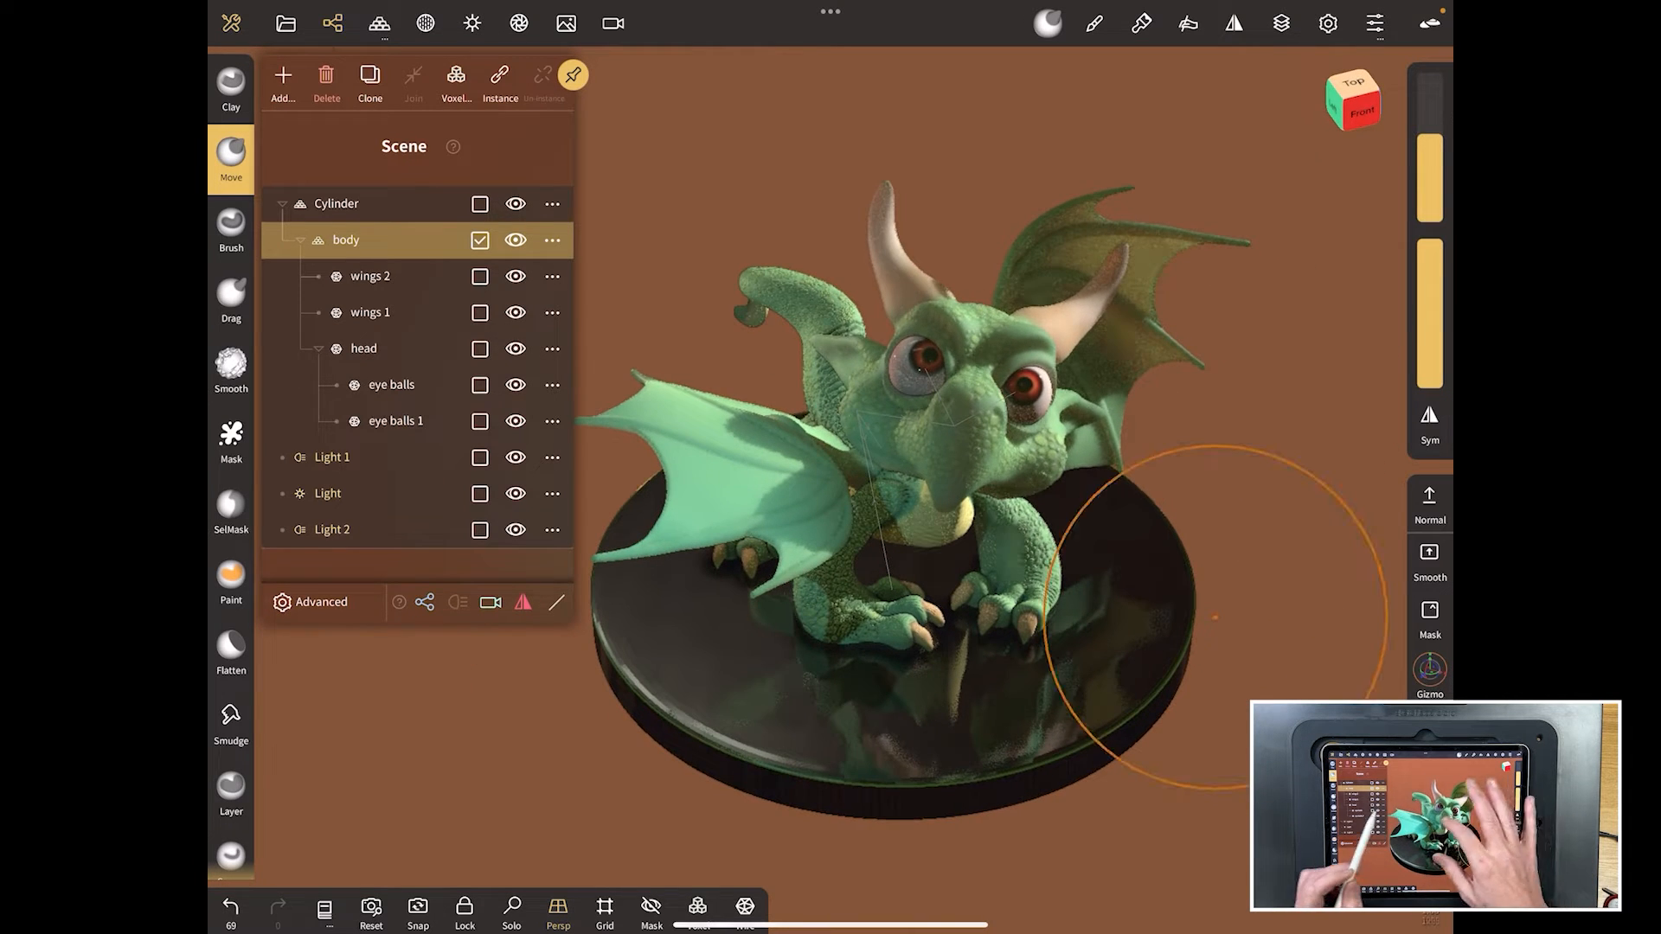
{"action": "left_click", "coordinate": [363, 350]}
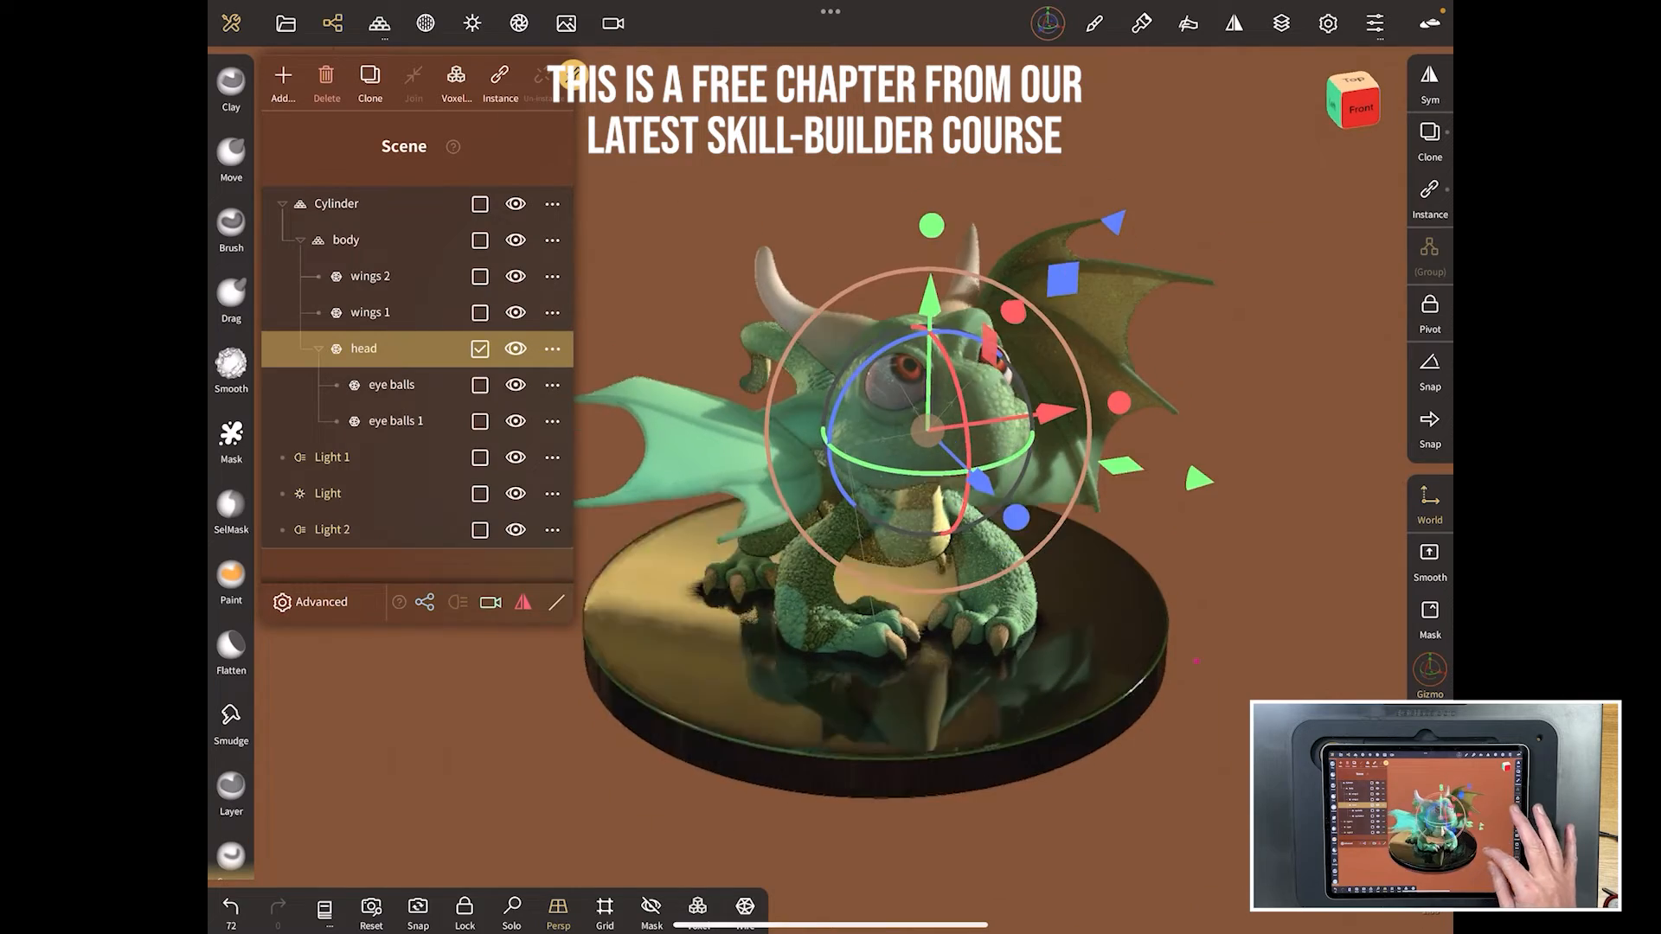
Step: Rotate the head with the gizmo rings so the face and eyes look at the viewer
{"action": "left_click_drag", "start_coordinate": [933, 424], "coordinate": [900, 414]}
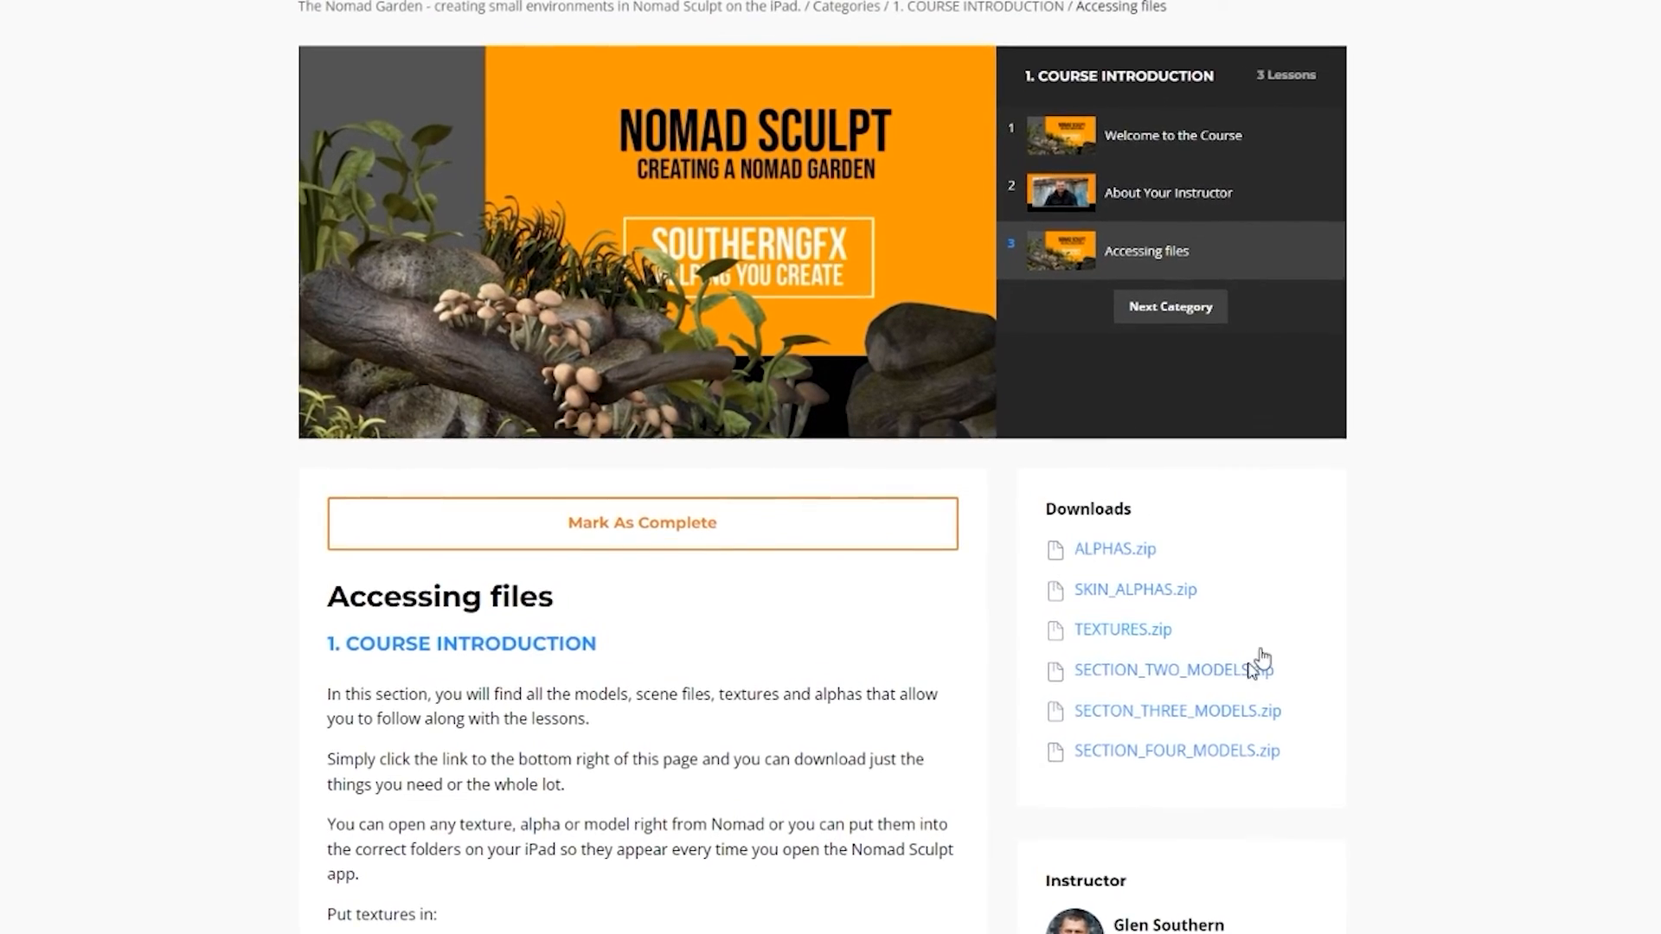
Step: Return to The Nomad Garden course overview and scroll to its lesson sections
{"action": "left_click", "coordinate": [1115, 550]}
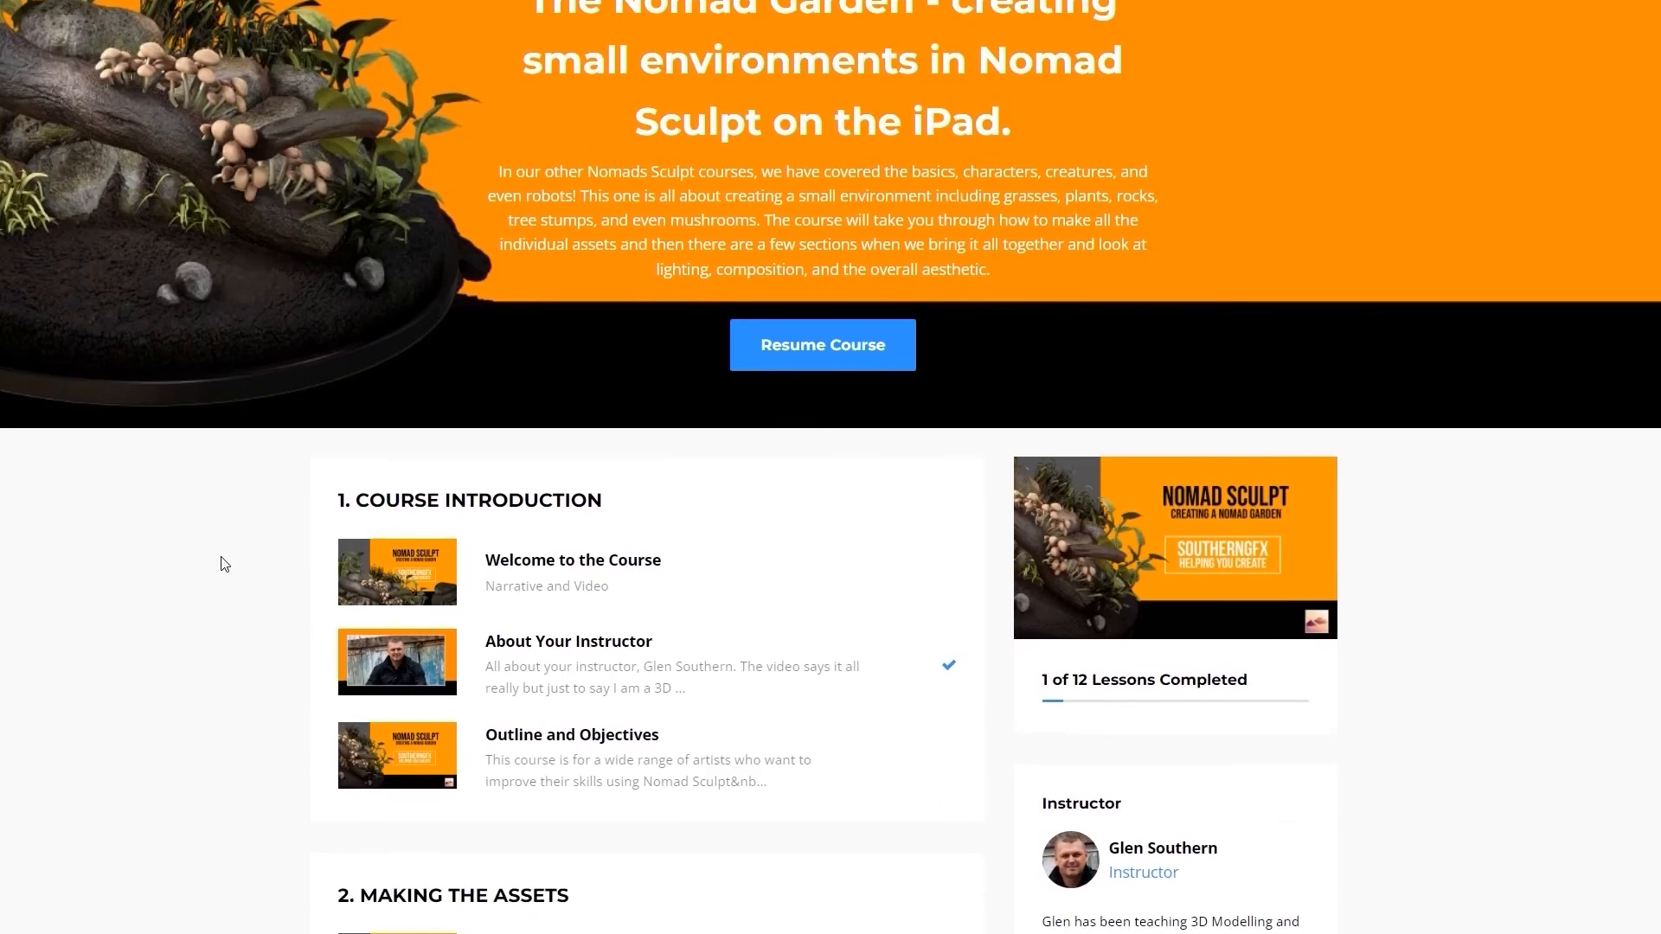
{"action": "scroll", "scroll_direction": "down", "scroll_amount": 3}
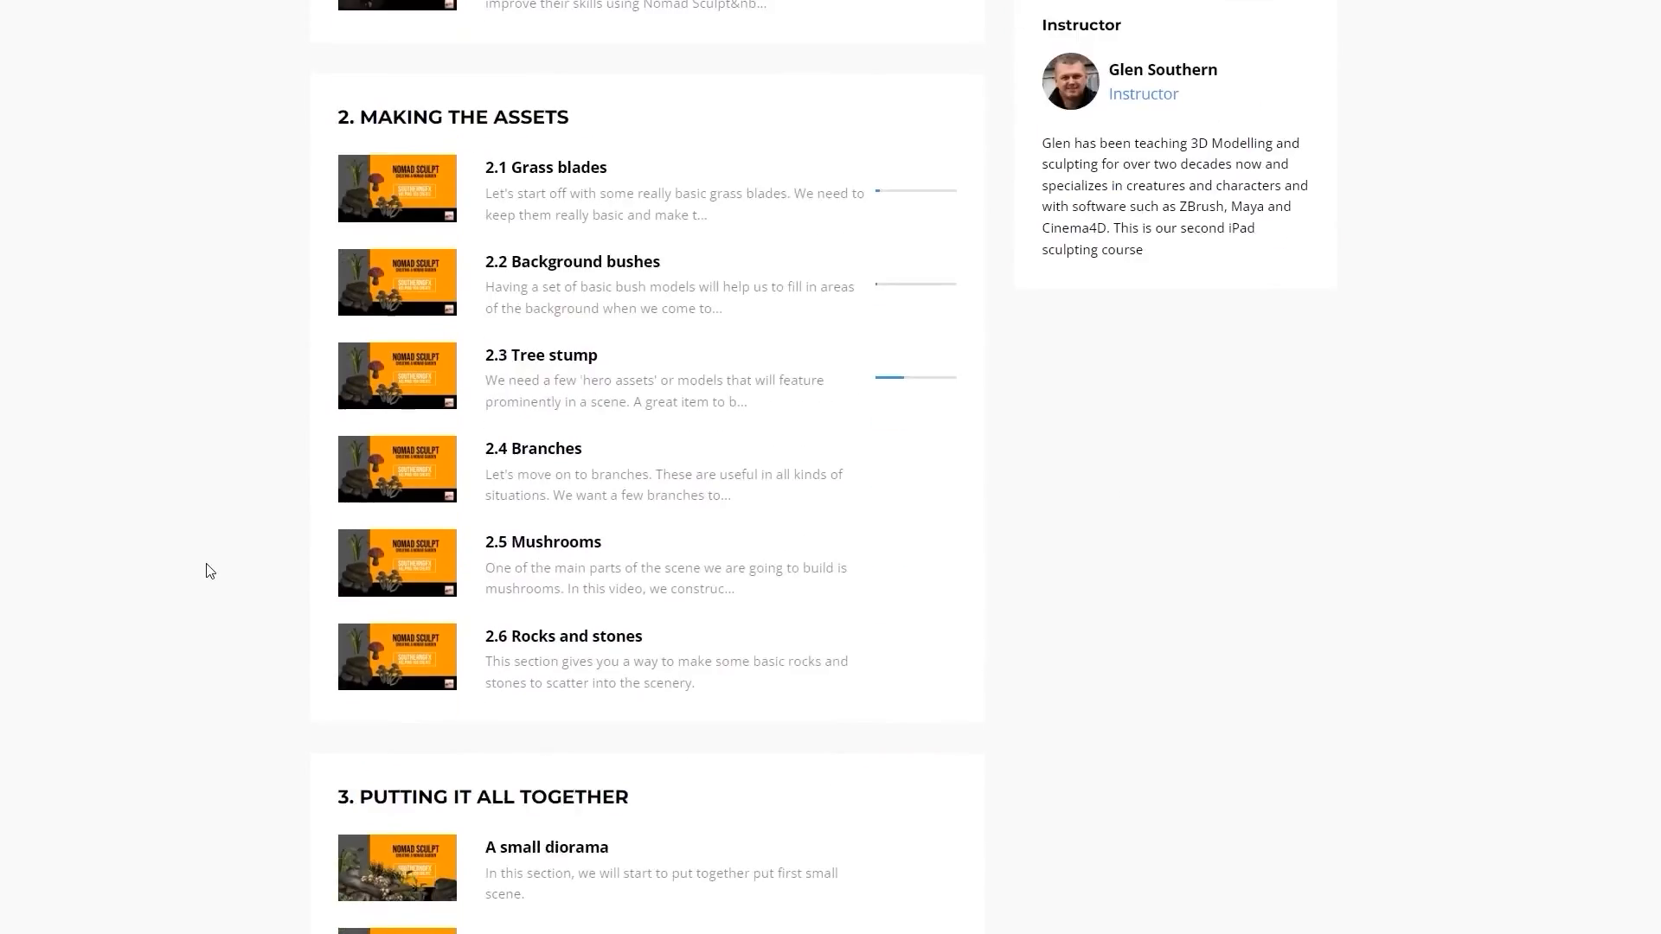